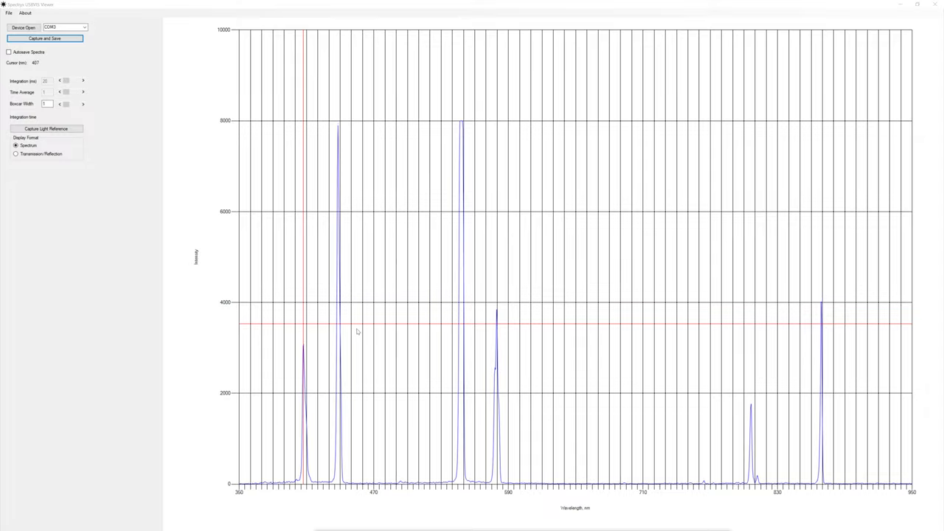
# Start a Save As for the captured spectrum and name the file with 'elios' typed into the File name box
pyautogui.click(44, 39)
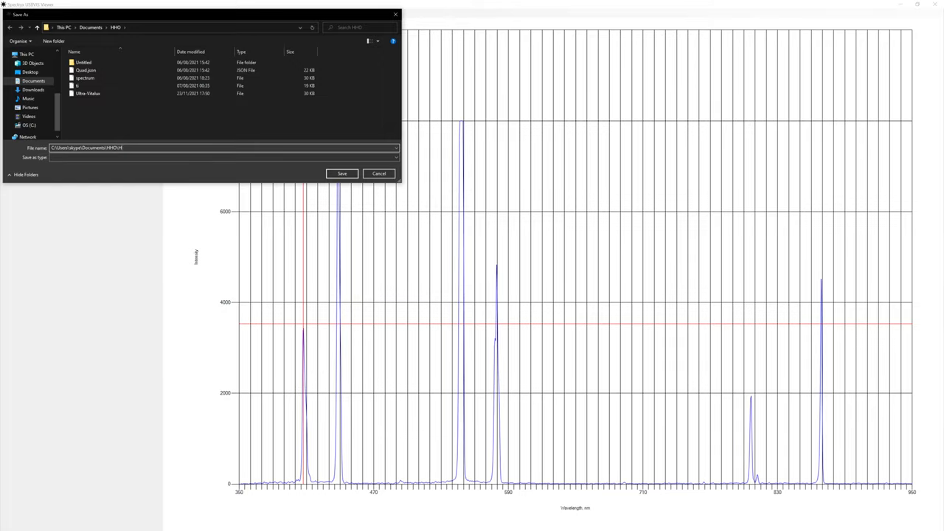
pyautogui.write('elios')
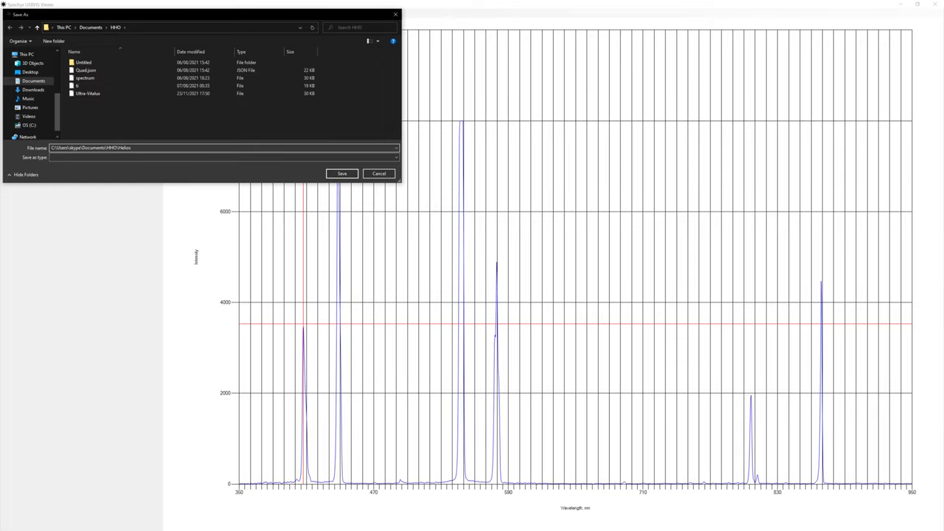